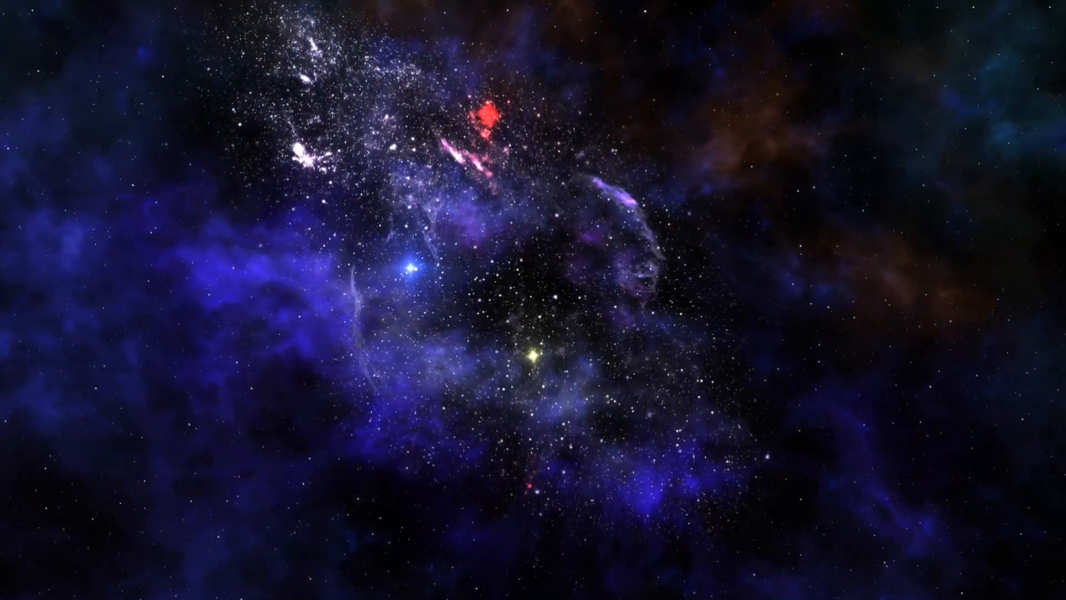
pyautogui.click(516, 295)
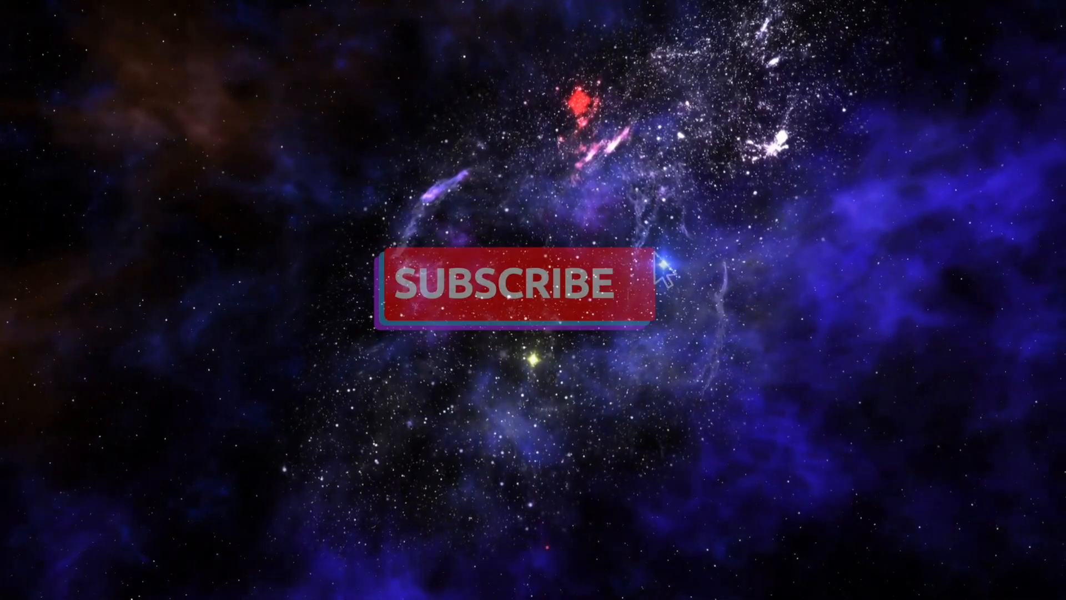
pyautogui.click(520, 294)
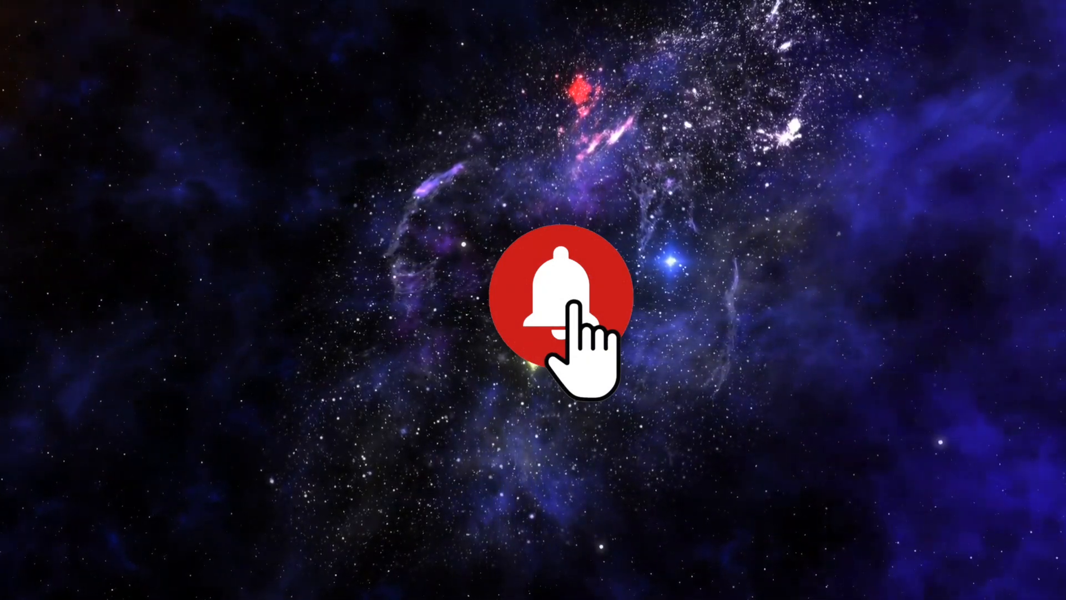
pyautogui.click(564, 301)
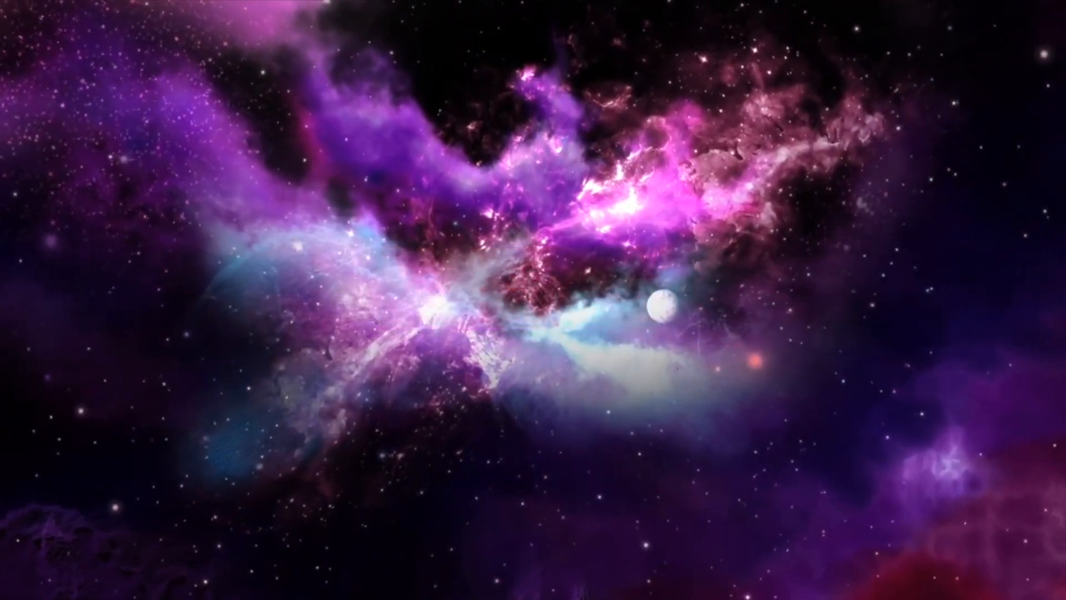
pyautogui.click(567, 308)
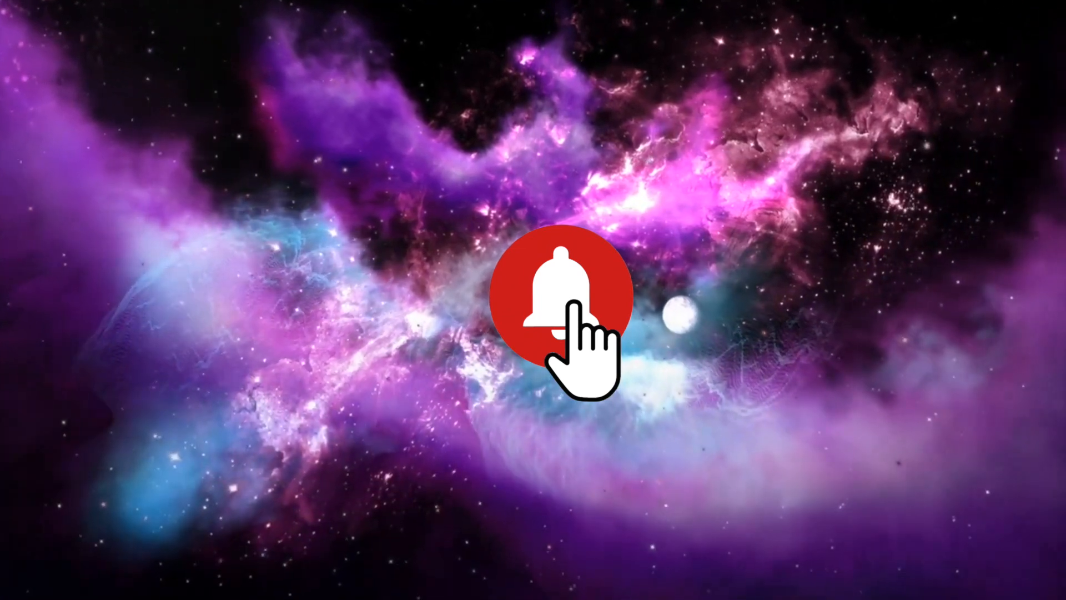
pyautogui.click(562, 296)
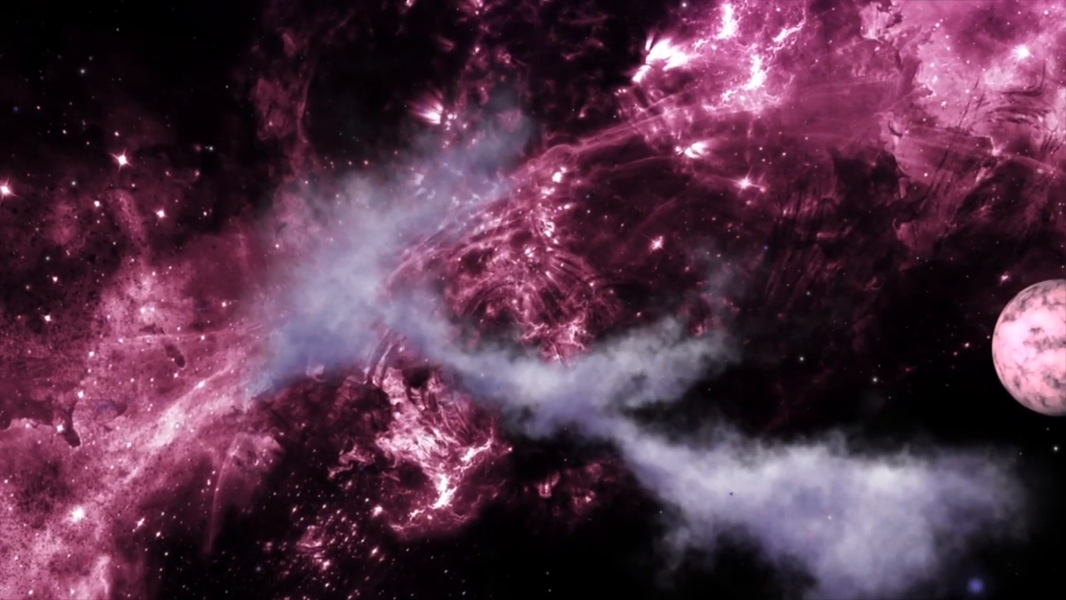
pyautogui.click(563, 296)
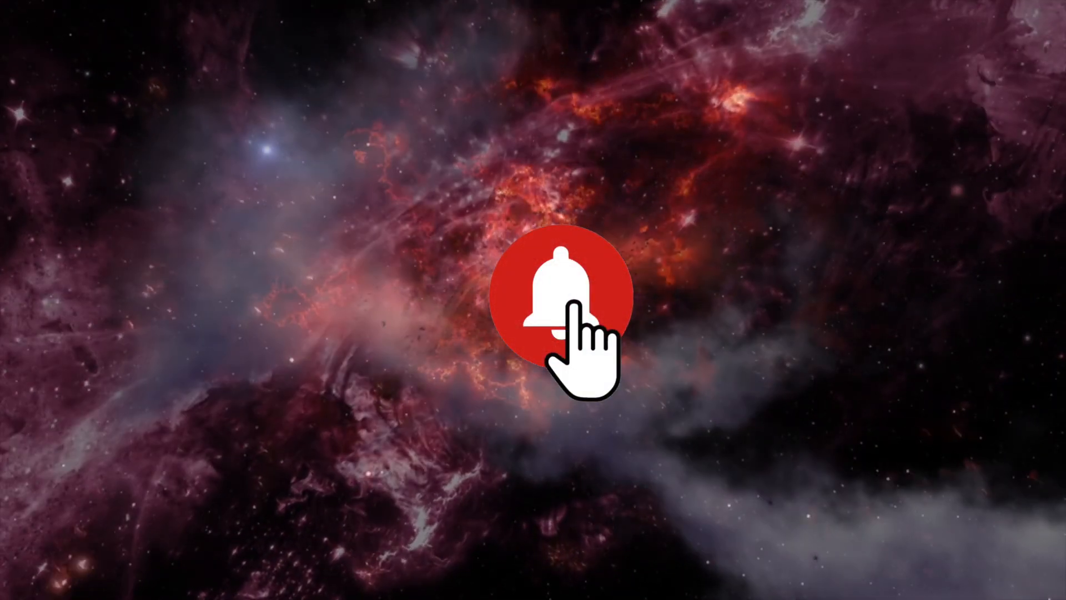
pyautogui.click(562, 296)
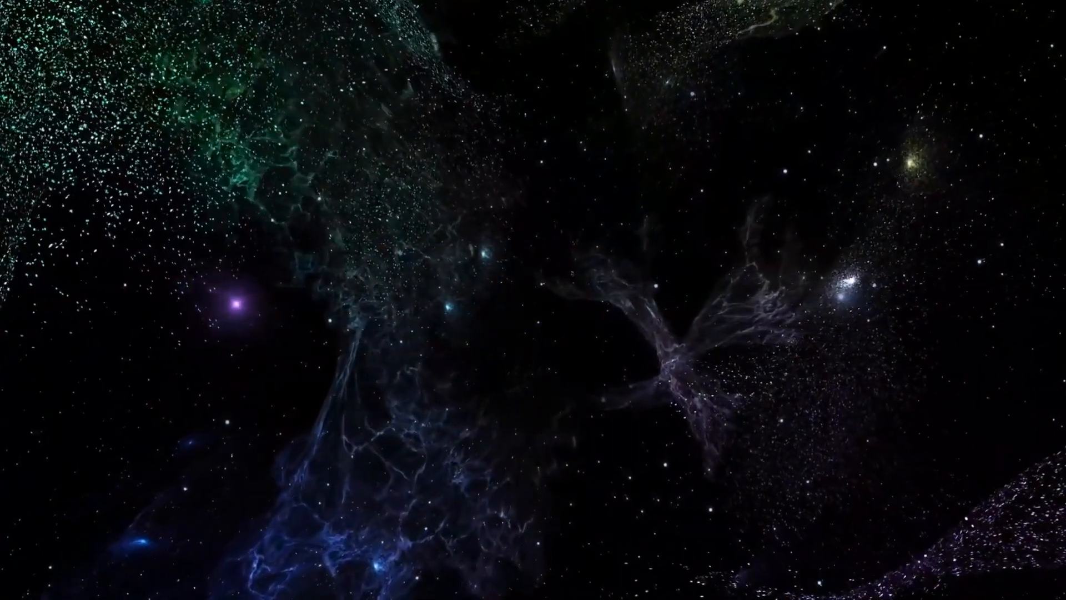
pyautogui.click(538, 303)
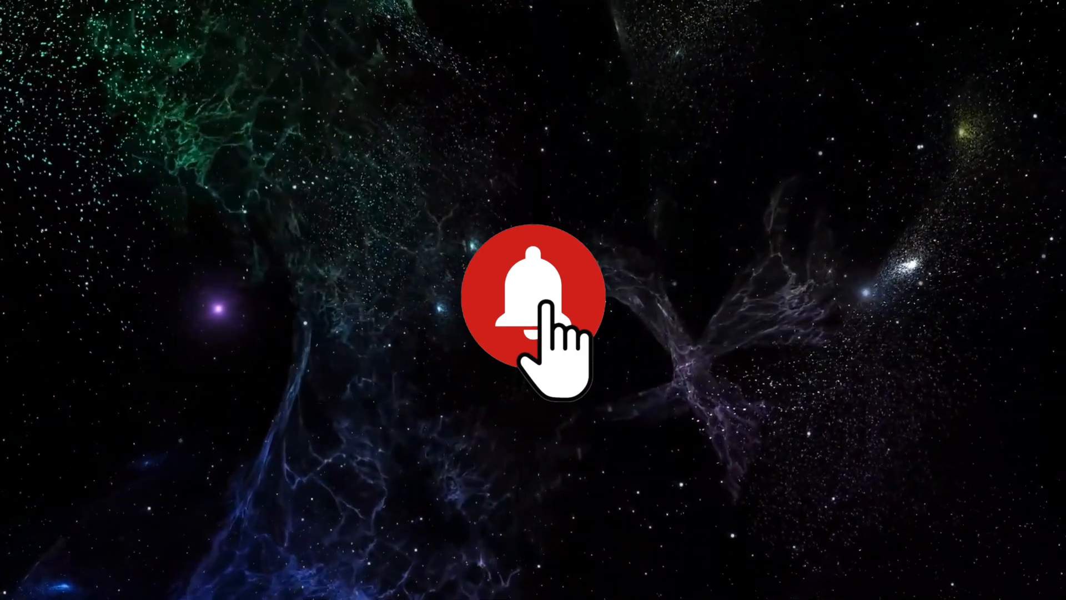